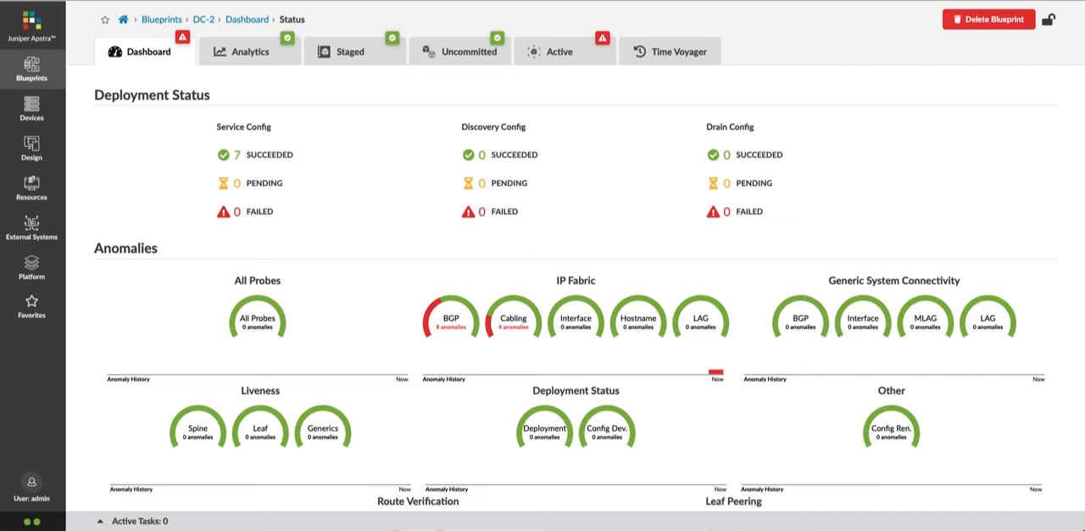
pyautogui.moveTo(465, 363)
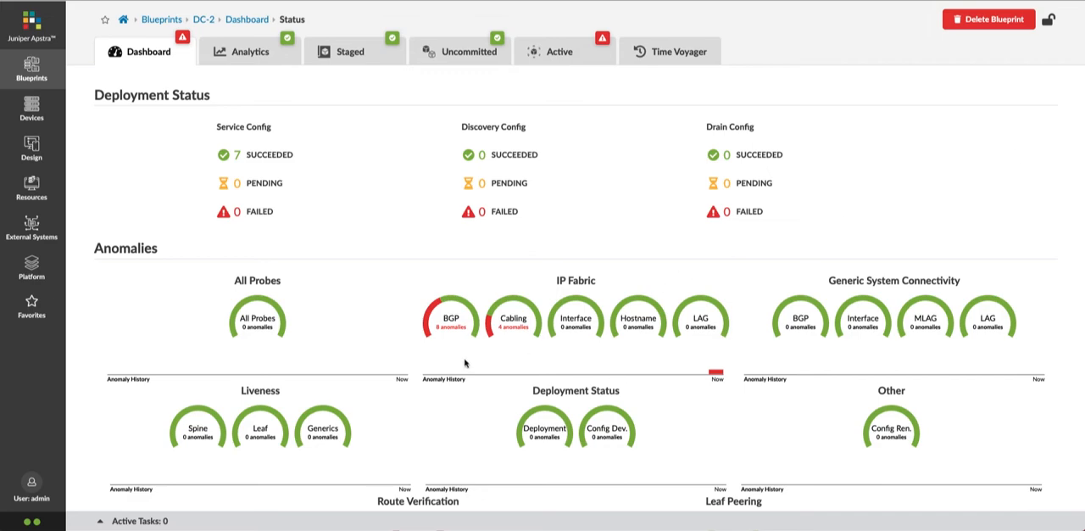
# Show DC-2's active physical topology with links drawn between spines, leaves and routers.
pyautogui.scroll(-3)
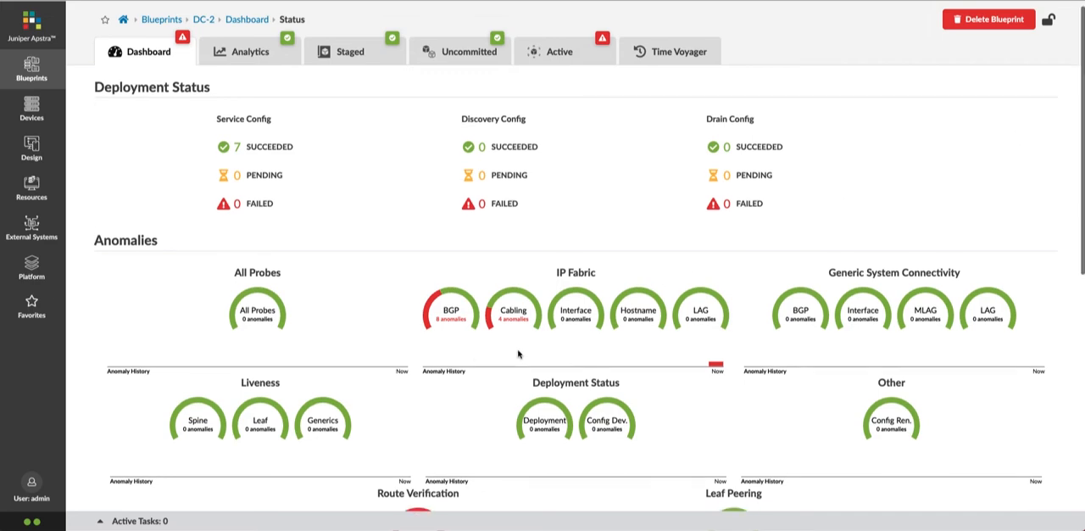
pyautogui.scroll(-3)
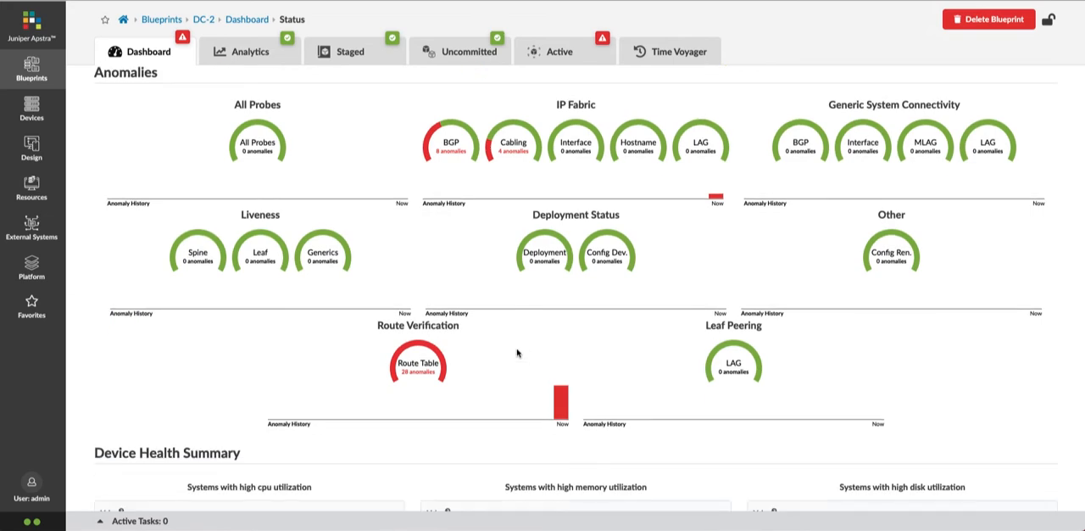
pyautogui.scroll(-3)
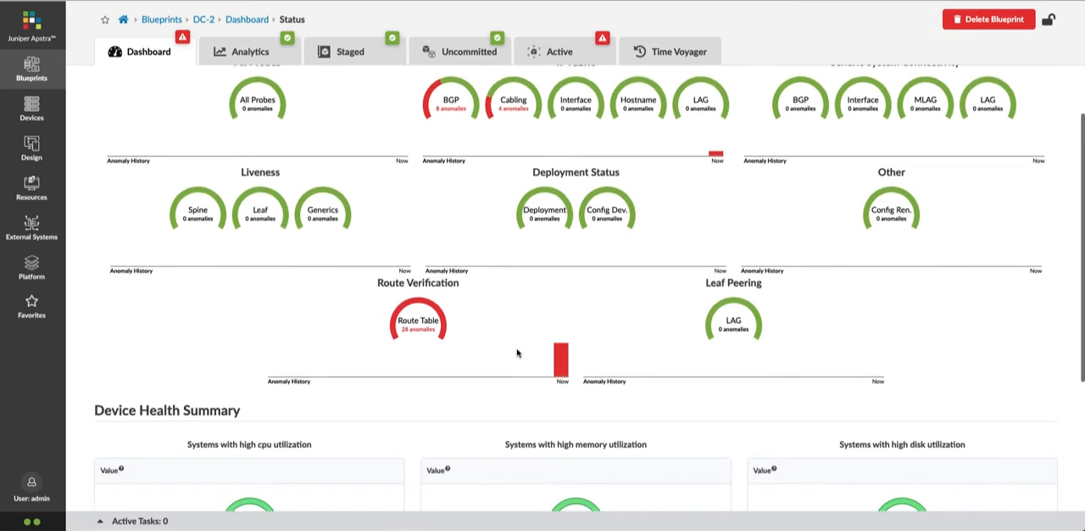
pyautogui.scroll(-3)
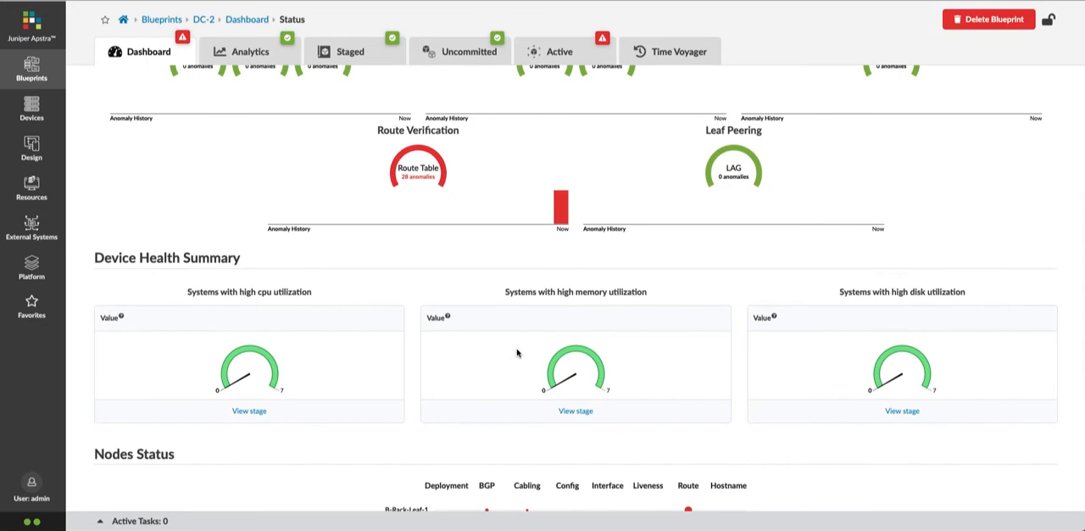
pyautogui.moveTo(403, 426)
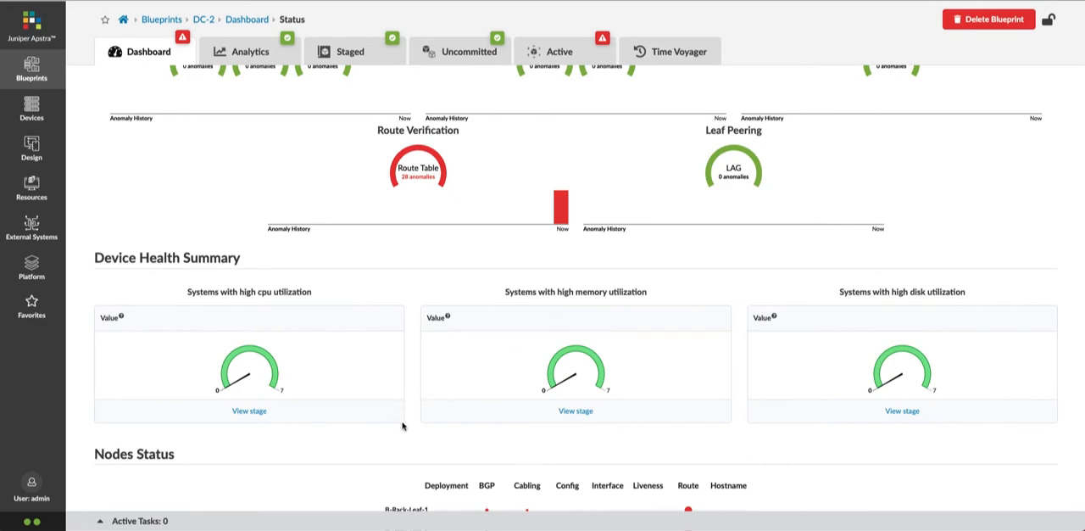
pyautogui.scroll(-3)
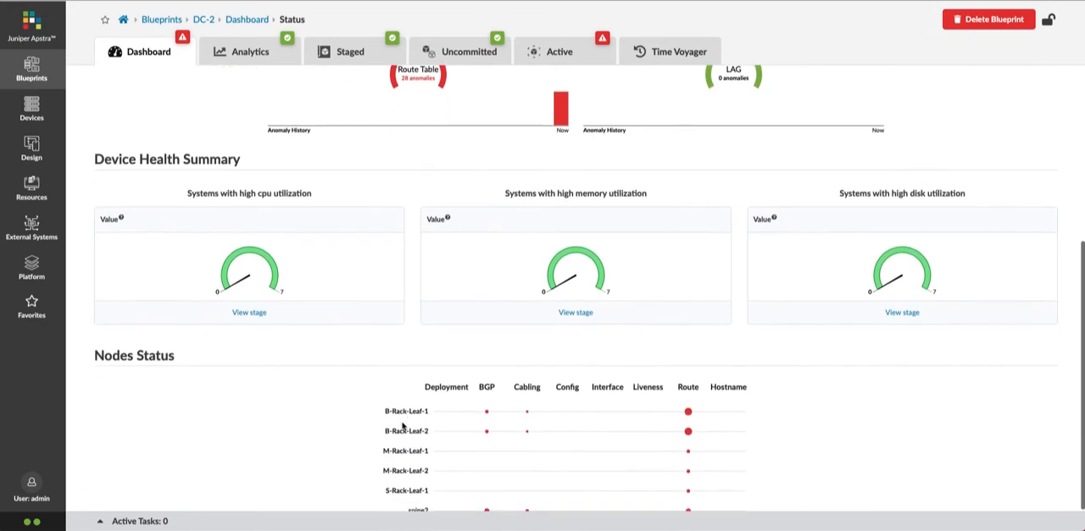
pyautogui.scroll(3)
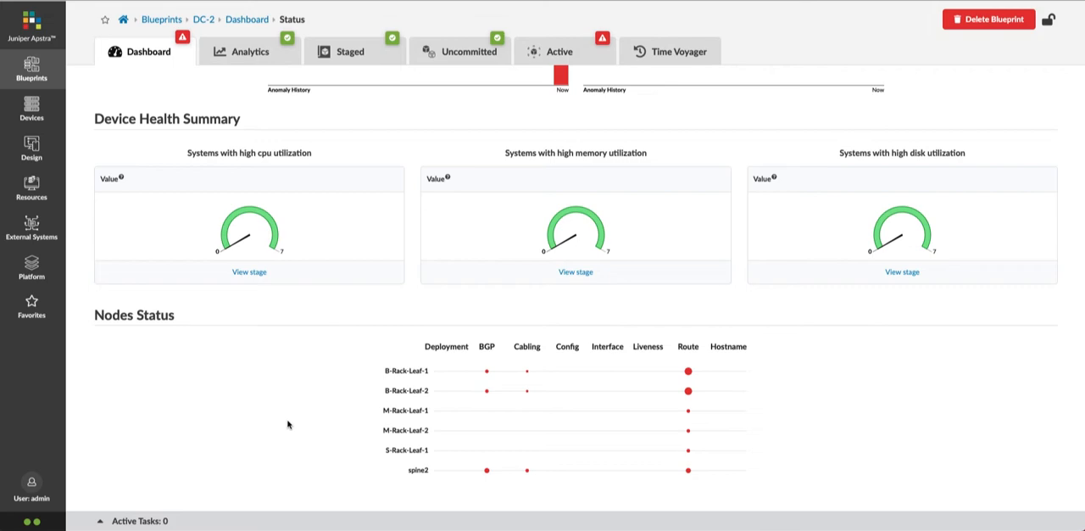
pyautogui.moveTo(378, 385)
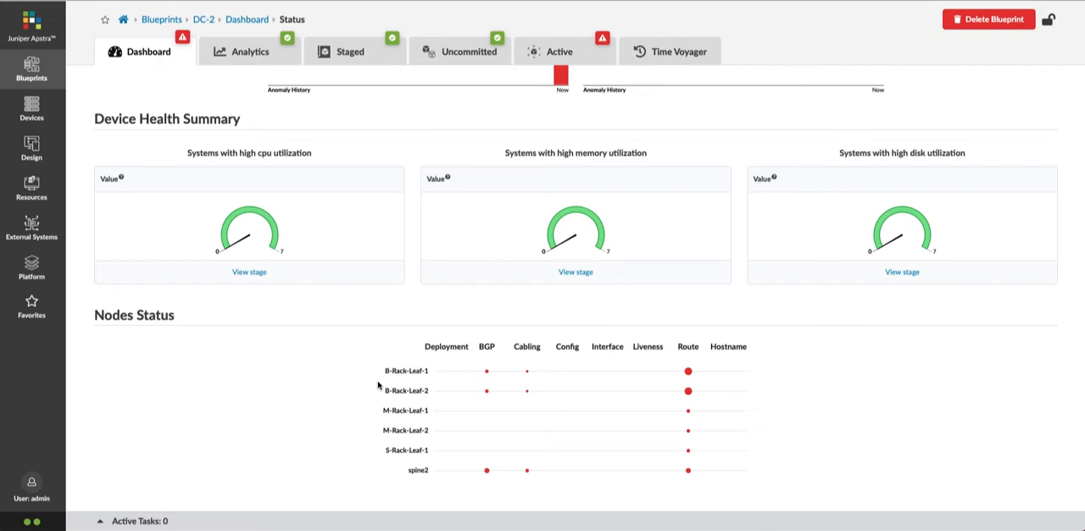
pyautogui.moveTo(450, 374)
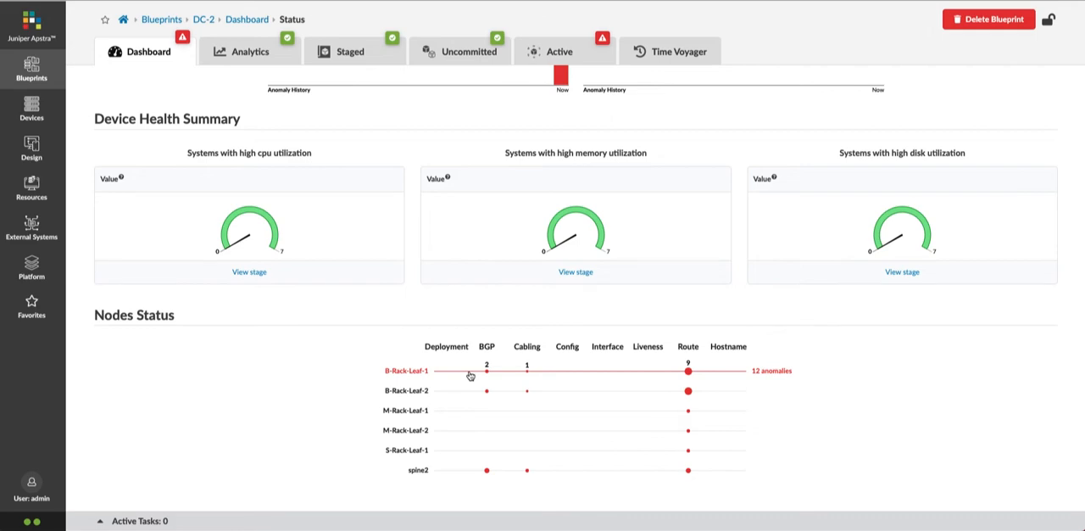
pyautogui.scroll(-3)
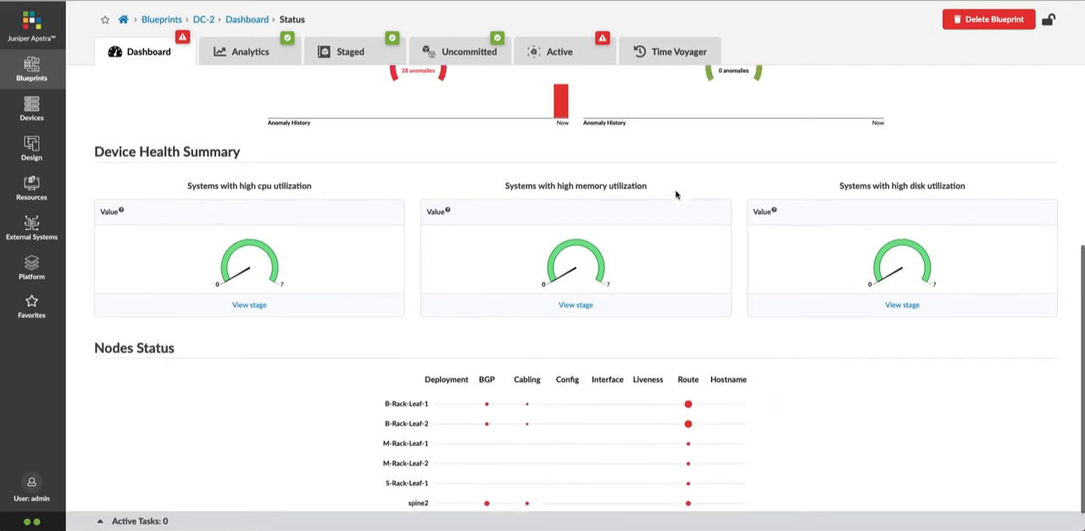
pyautogui.scroll(3)
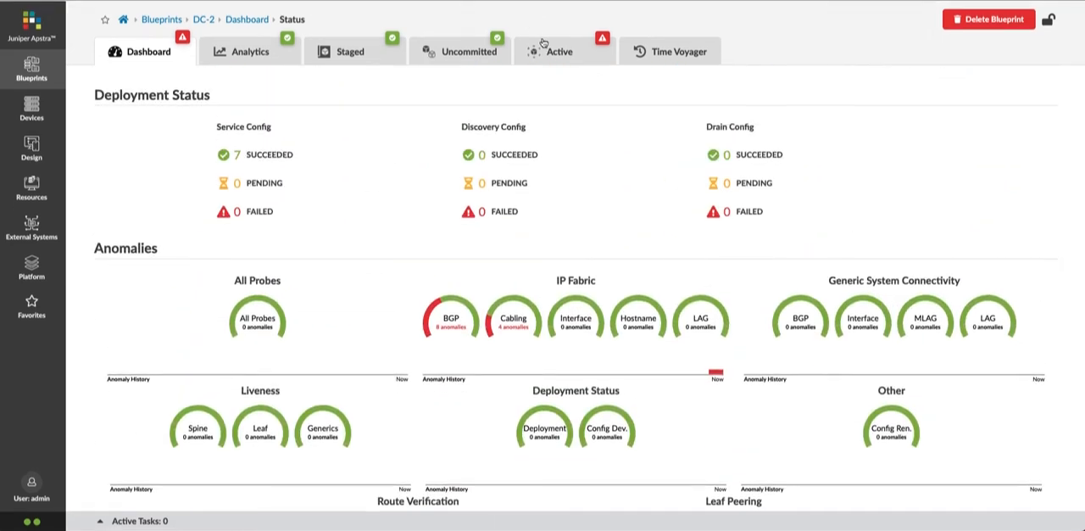
pyautogui.click(559, 51)
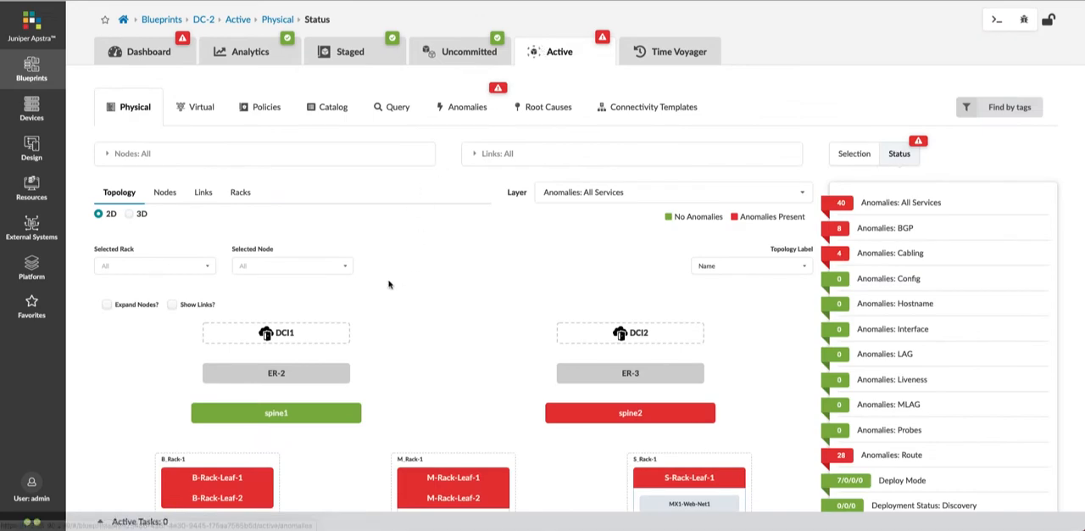
pyautogui.scroll(-3)
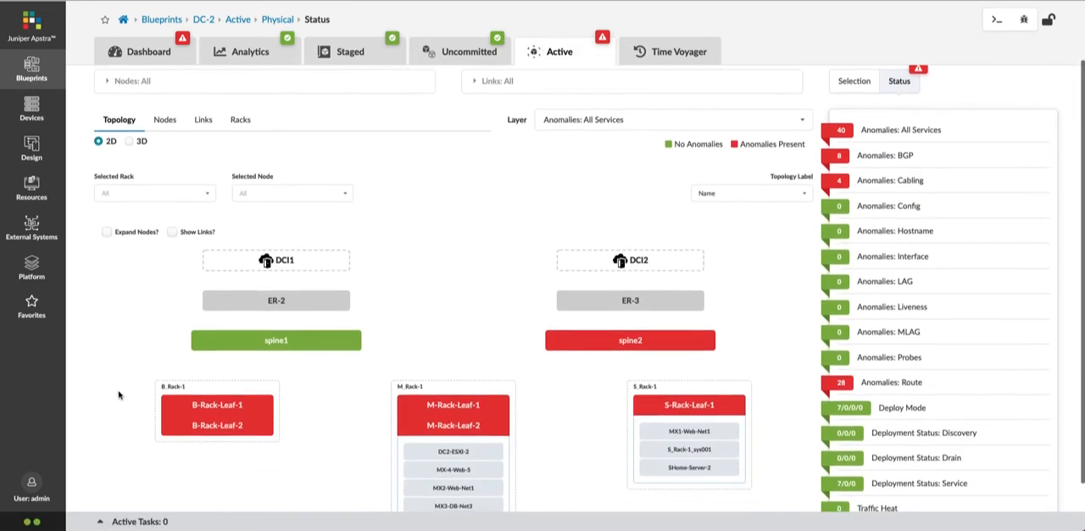
pyautogui.click(170, 231)
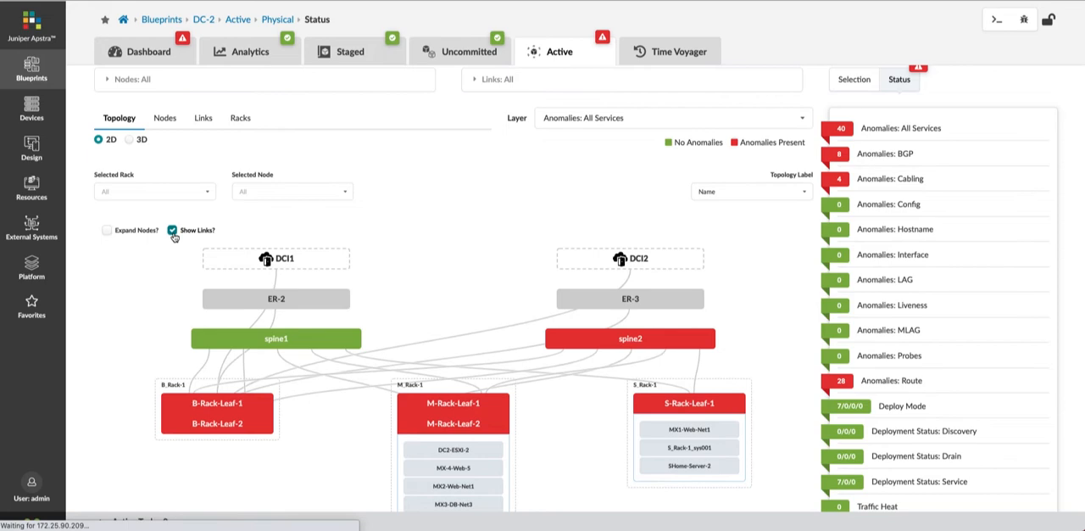
pyautogui.moveTo(135, 320)
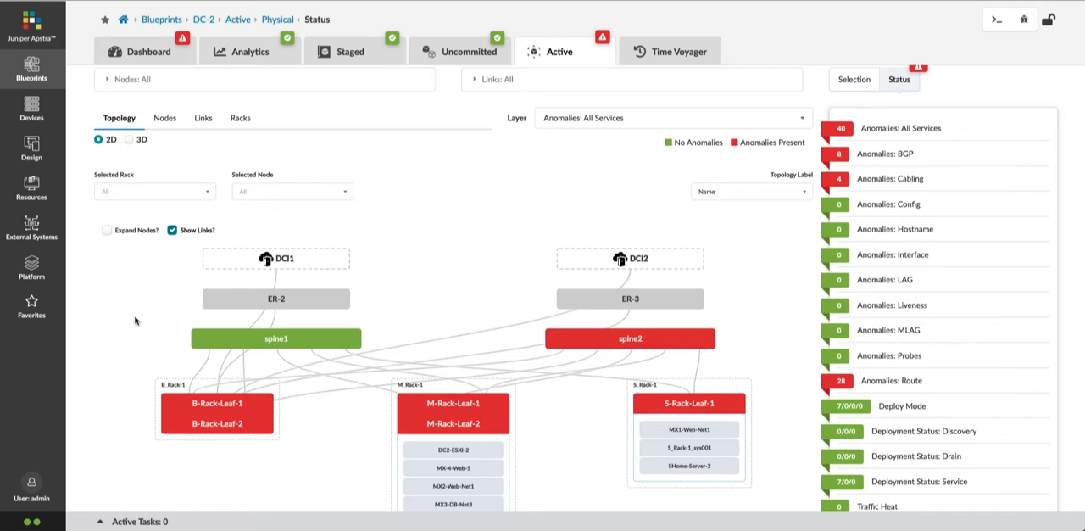
# Select S-Rack-Leaf-1 to show its neighbor view with two route anomalies.
pyautogui.scroll(-3)
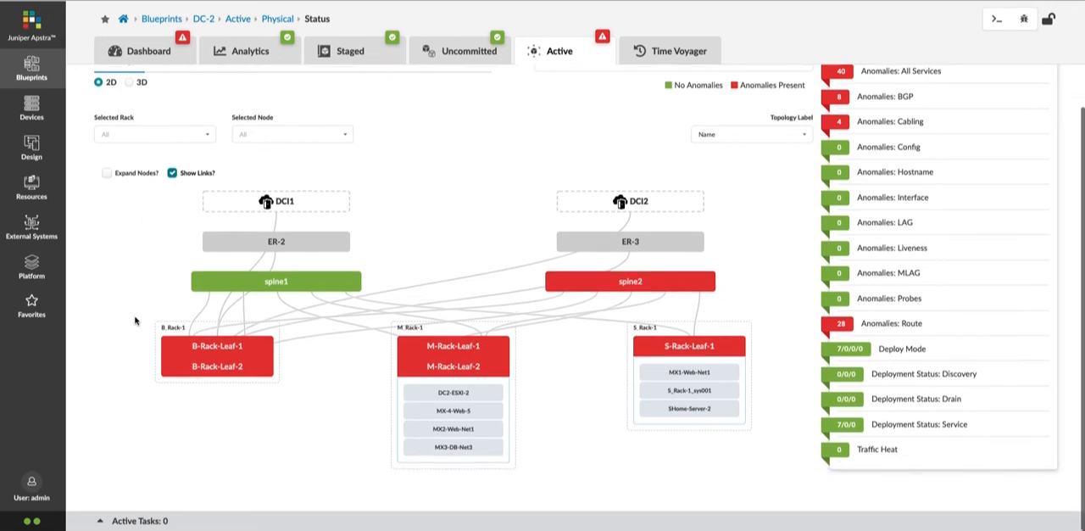
pyautogui.click(689, 345)
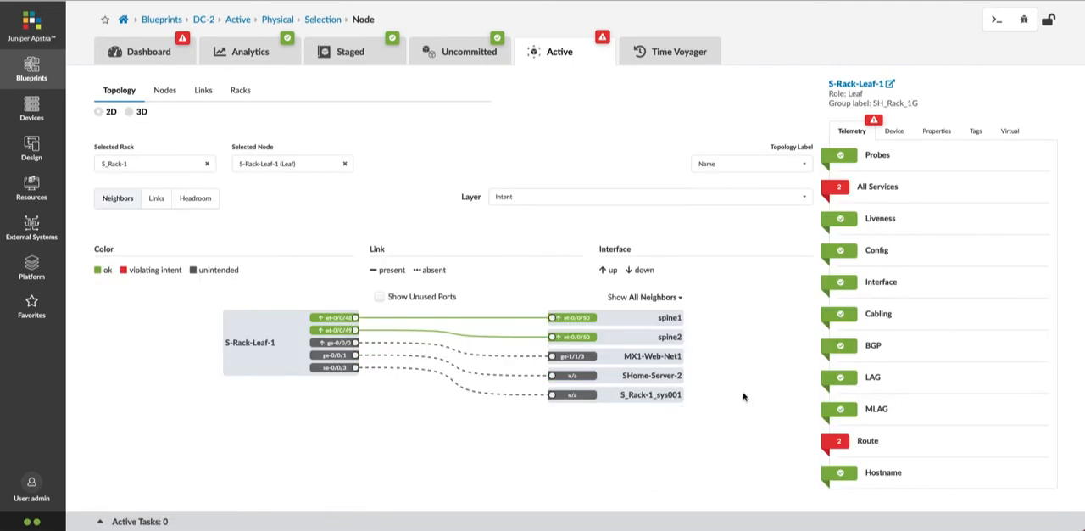
pyautogui.moveTo(810, 444)
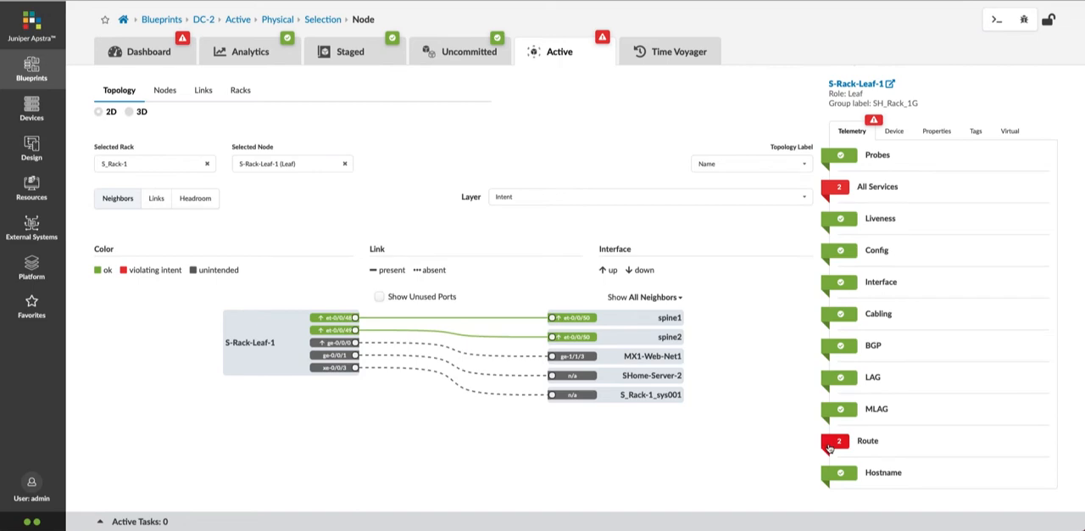
# Show S-Rack-Leaf-1's route telemetry with two 192.168.222.x routes flagged mismatched.
pyautogui.click(867, 440)
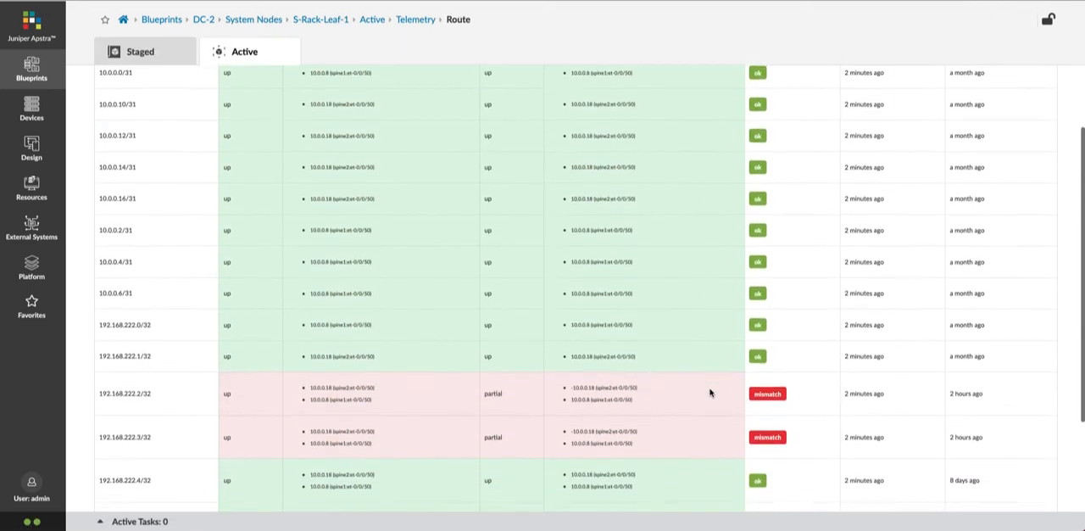
# Scroll back to the top of S-Rack-Leaf-1's 14-route telemetry table.
pyautogui.scroll(3)
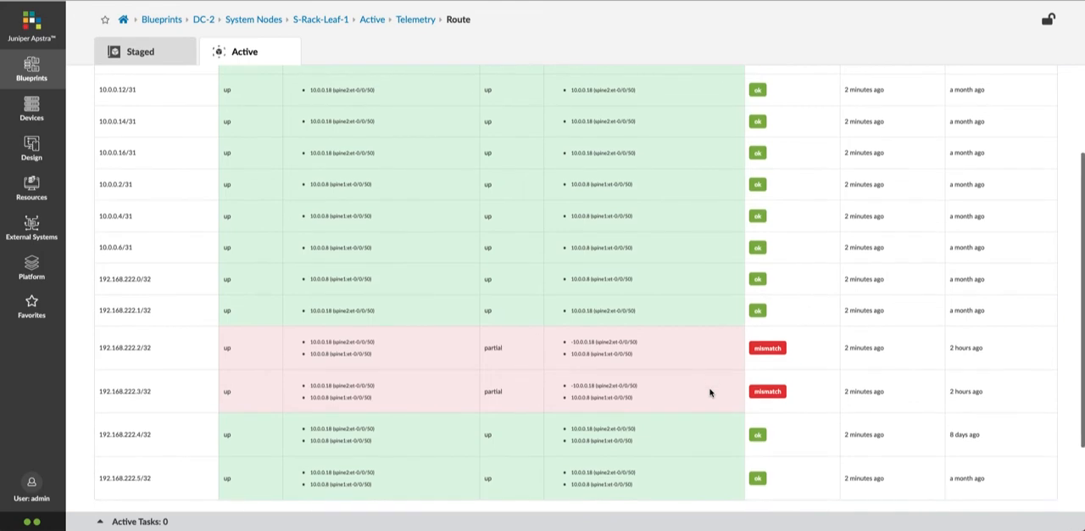
pyautogui.scroll(3)
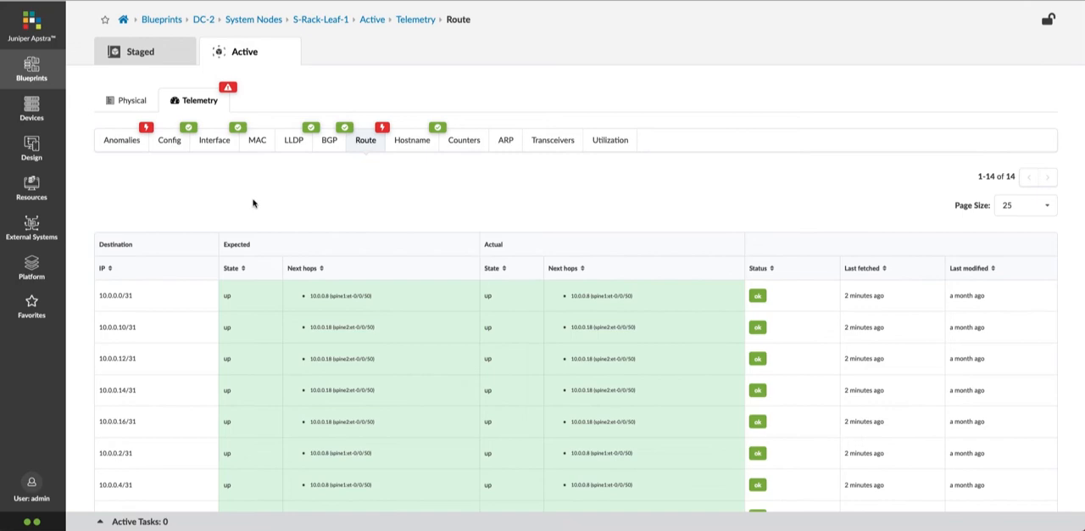
pyautogui.moveTo(320, 19)
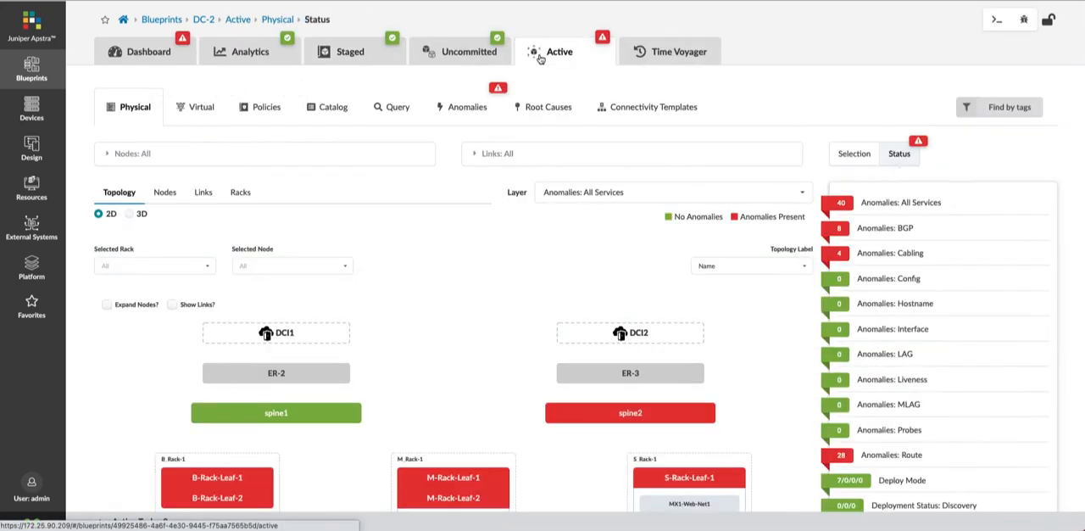
# Return to the live topology and show DC-2's Root Causes page with two root causes.
pyautogui.click(630, 412)
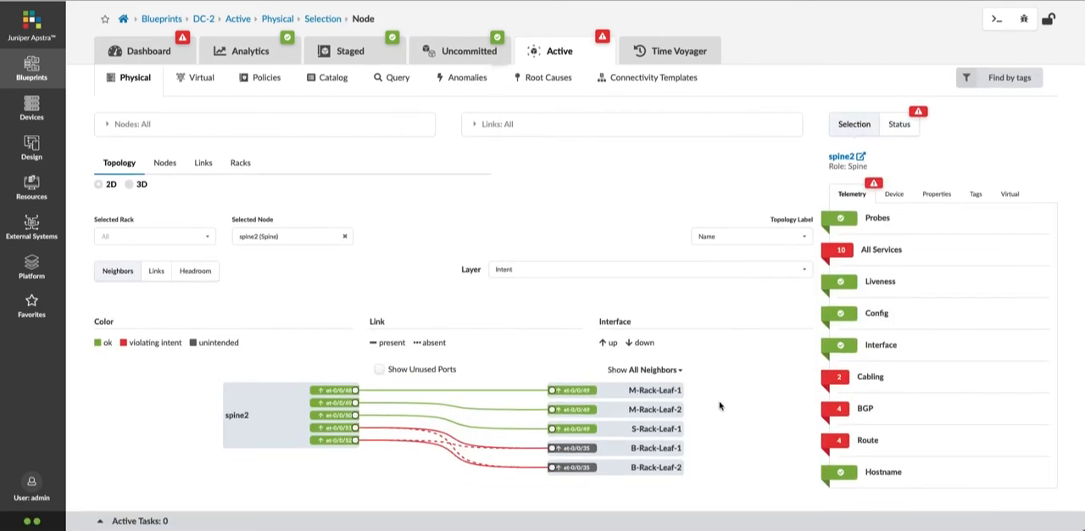
pyautogui.moveTo(753, 422)
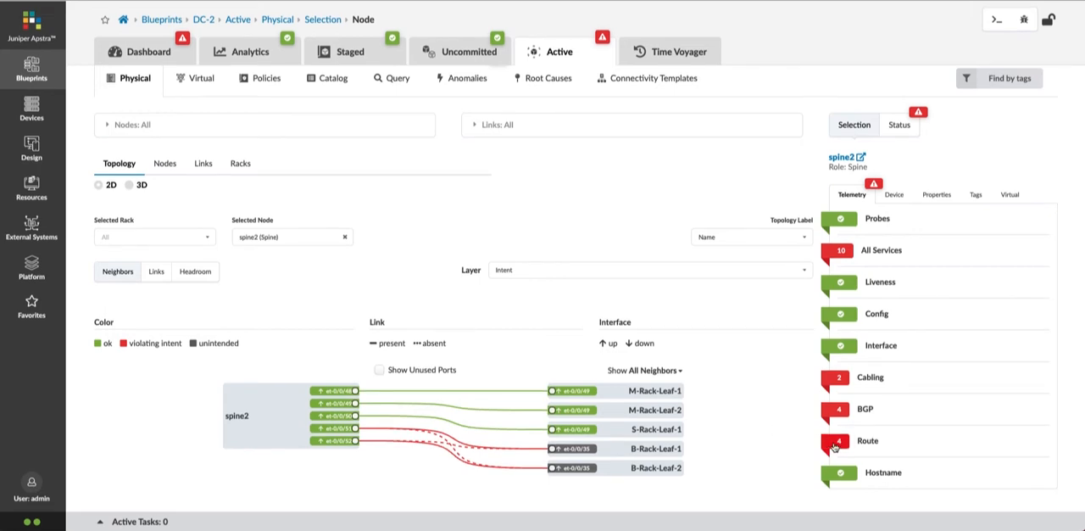
pyautogui.moveTo(488, 467)
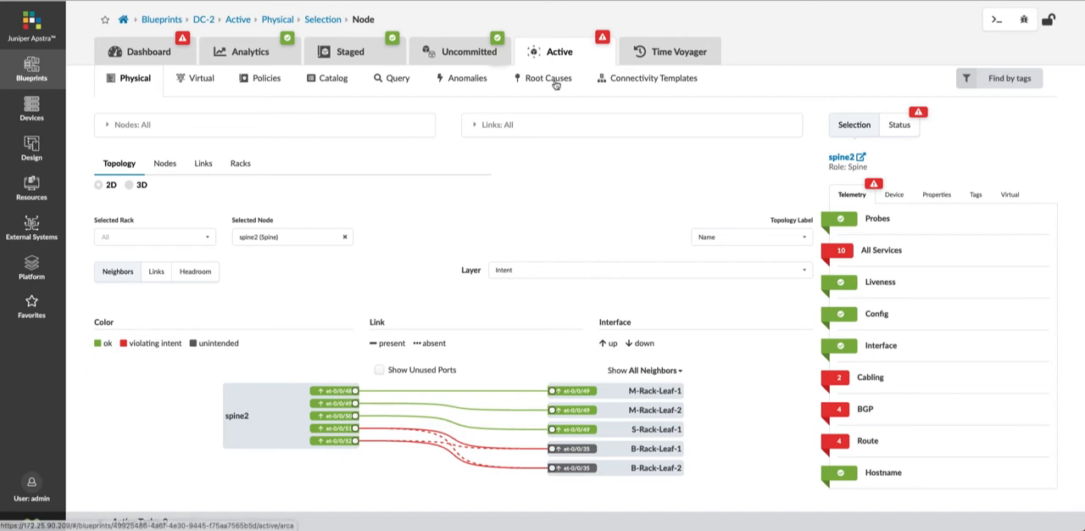
pyautogui.click(548, 78)
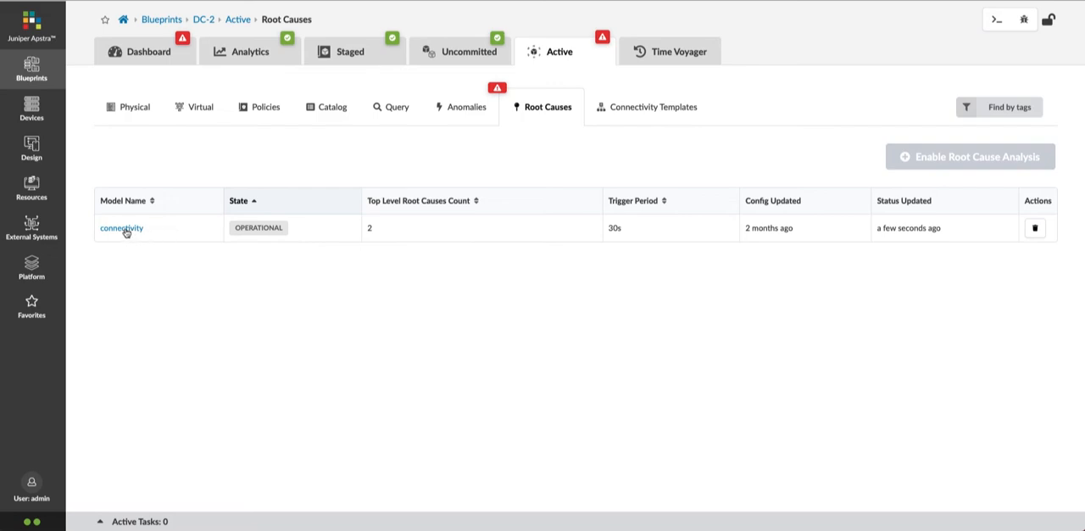
# Show the connectivity root-cause model as a topology with spine2's leaf links drawn.
pyautogui.click(121, 228)
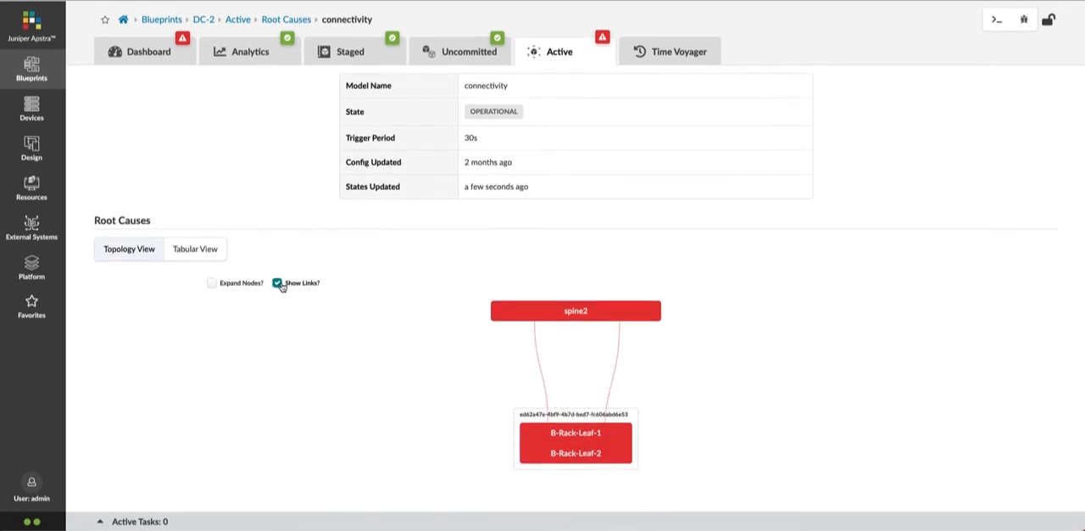
pyautogui.moveTo(287, 400)
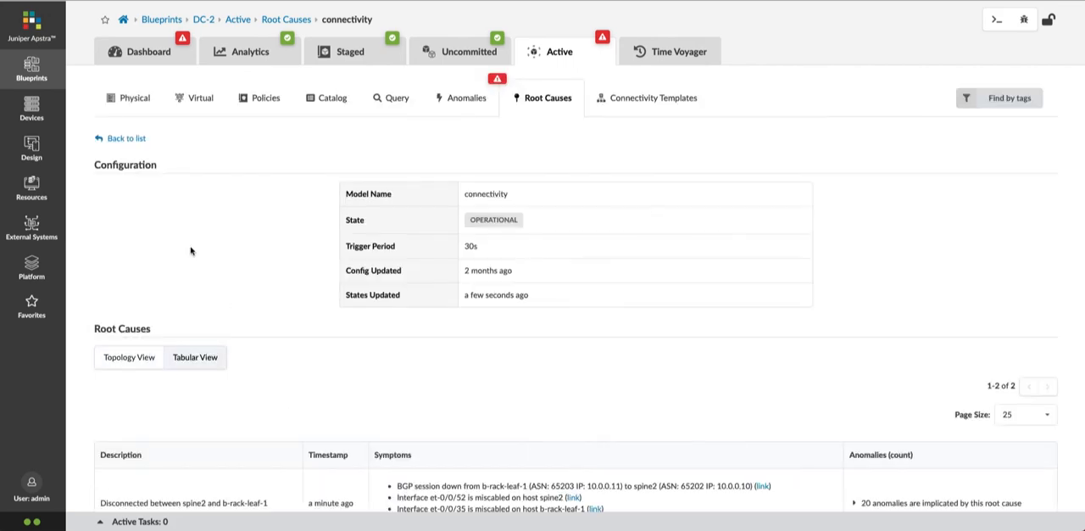
pyautogui.scroll(-3)
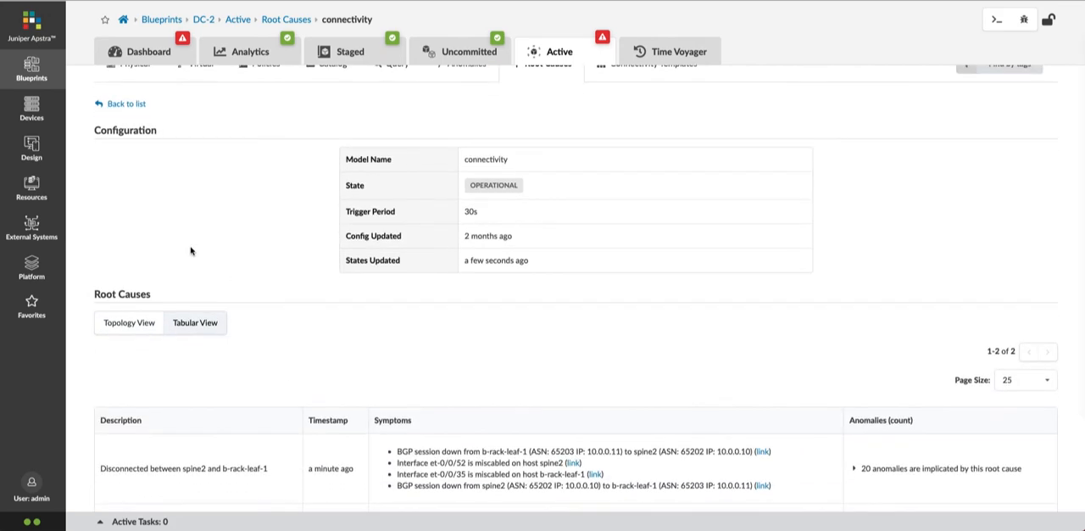
pyautogui.scroll(-3)
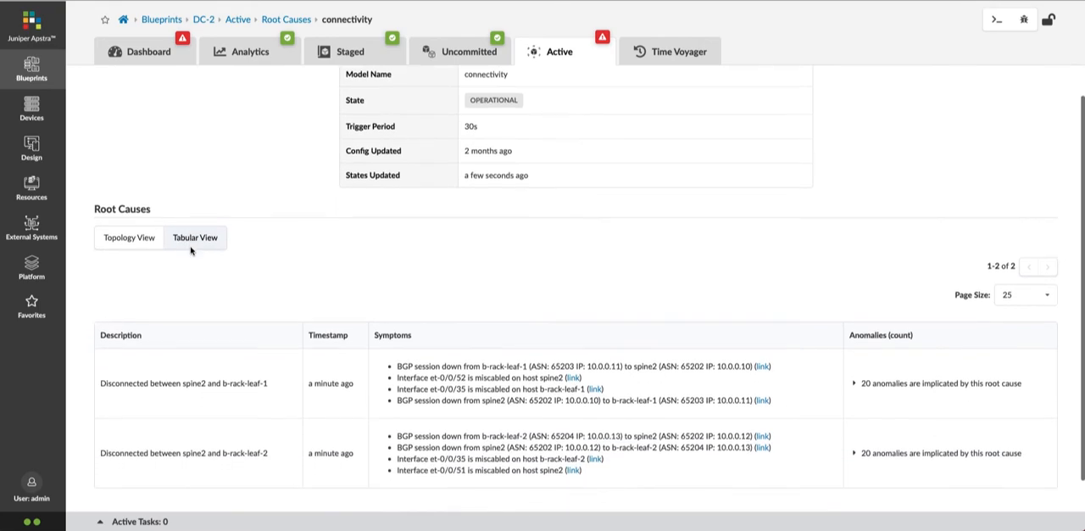
pyautogui.click(129, 237)
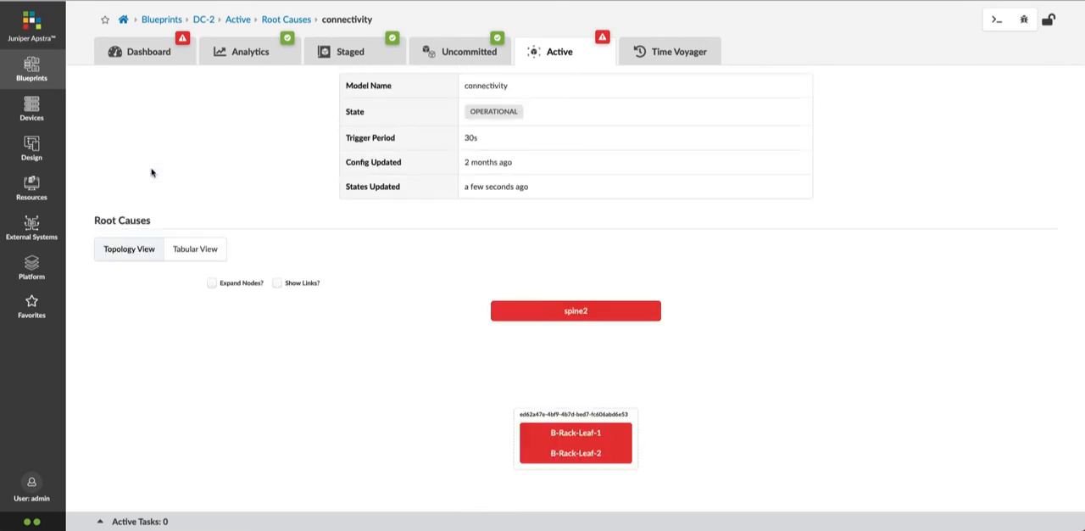
pyautogui.click(277, 282)
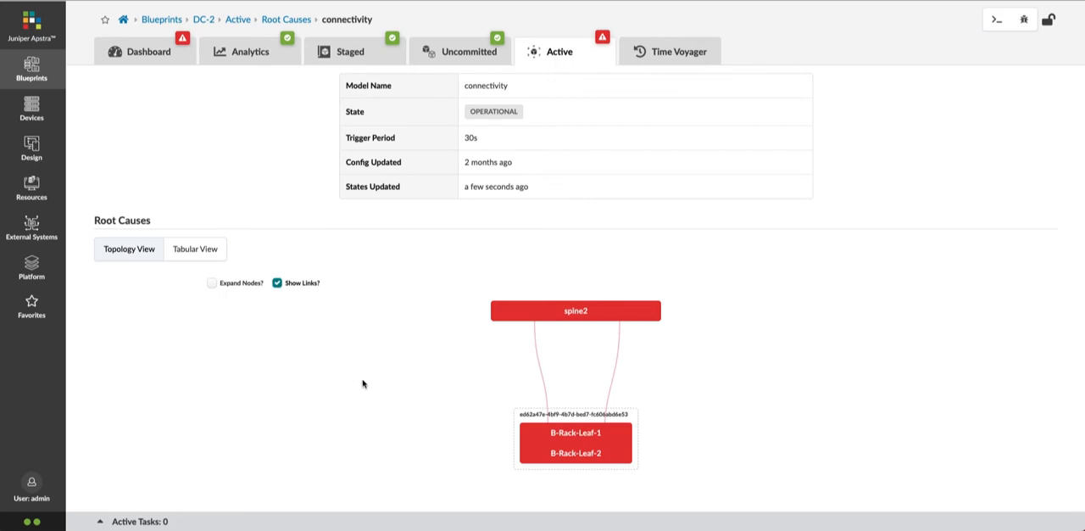
pyautogui.moveTo(525, 393)
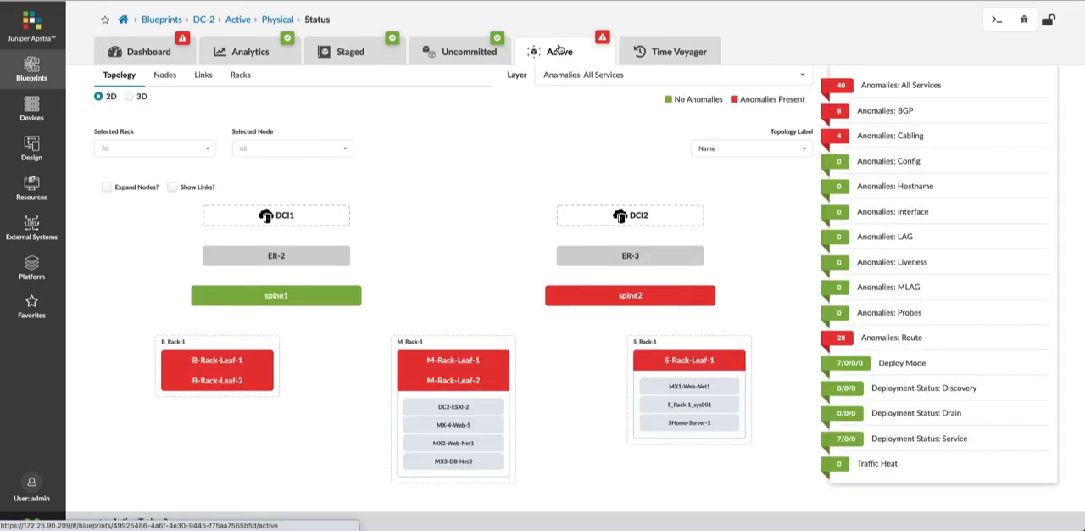
# Show spine2's neighbors with its B-Rack-Leaf-1 and B-Rack-Leaf-2 links violating intent.
pyautogui.click(630, 295)
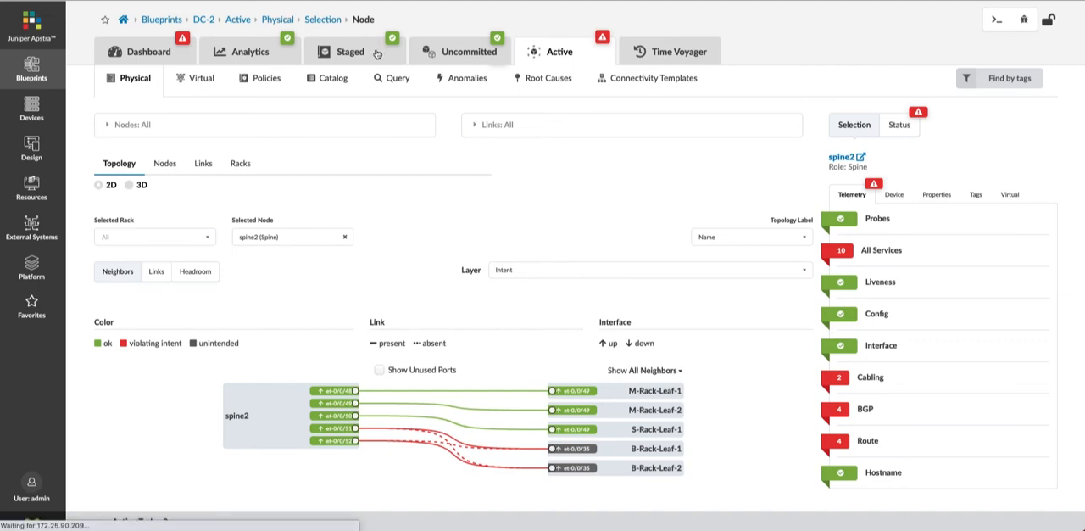
# Update the staged cabling map from LLDP so spine2's two B-Rack-Leaf links match discovery.
pyautogui.click(350, 51)
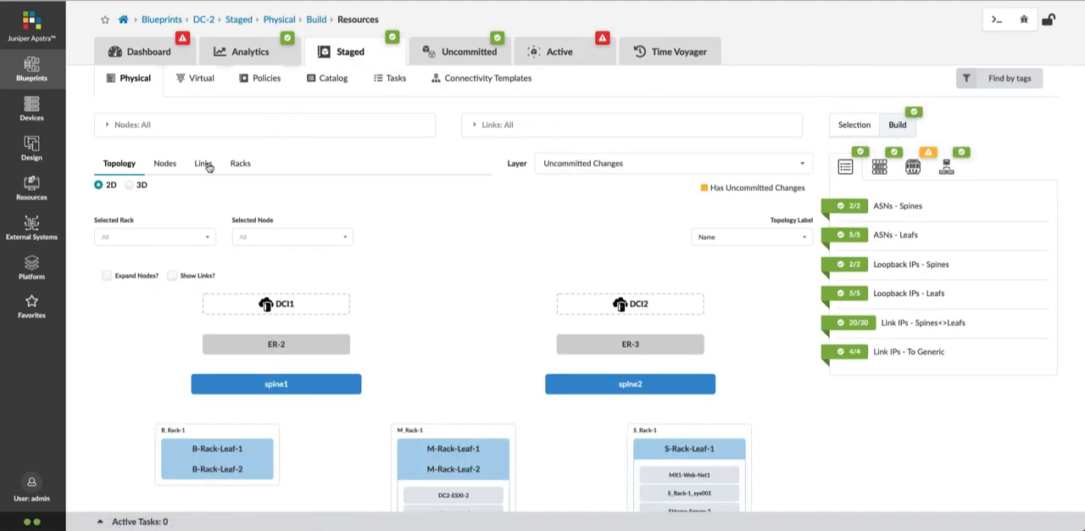
pyautogui.click(202, 162)
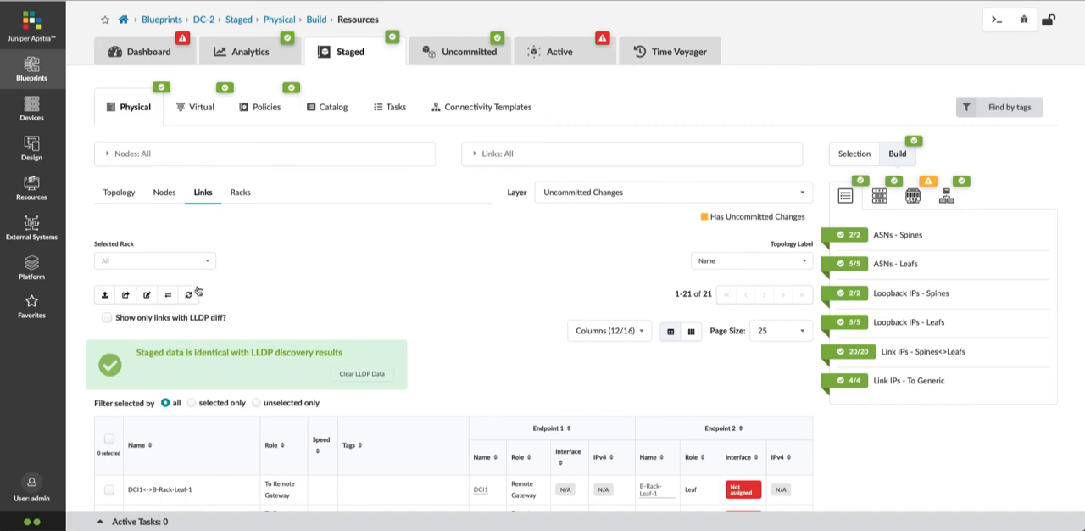
pyautogui.click(190, 294)
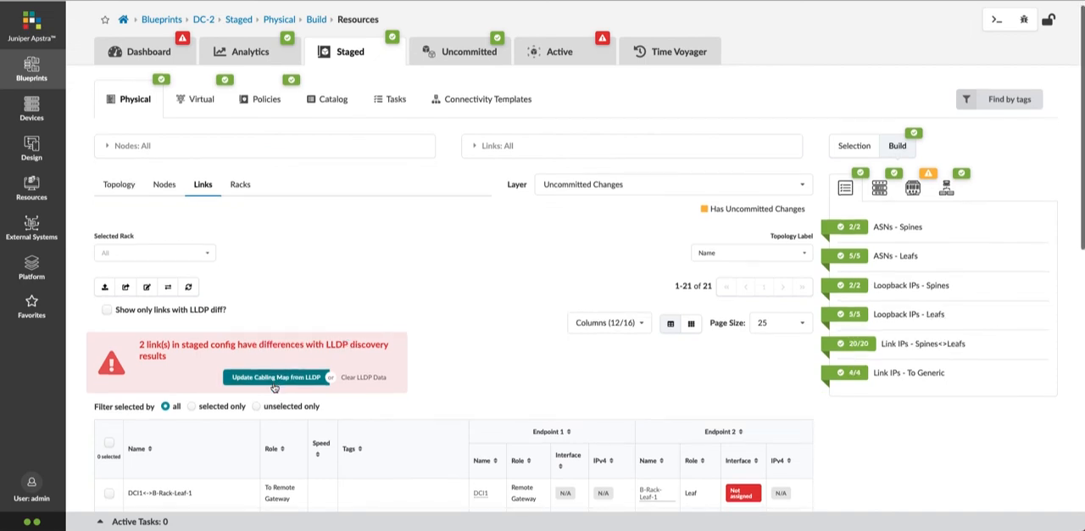
pyautogui.click(274, 376)
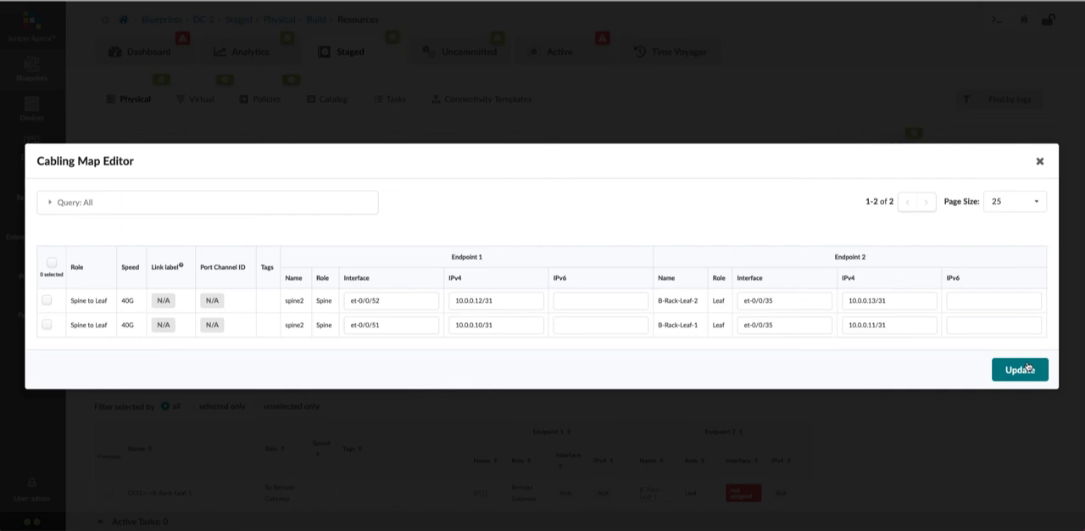
pyautogui.click(1020, 369)
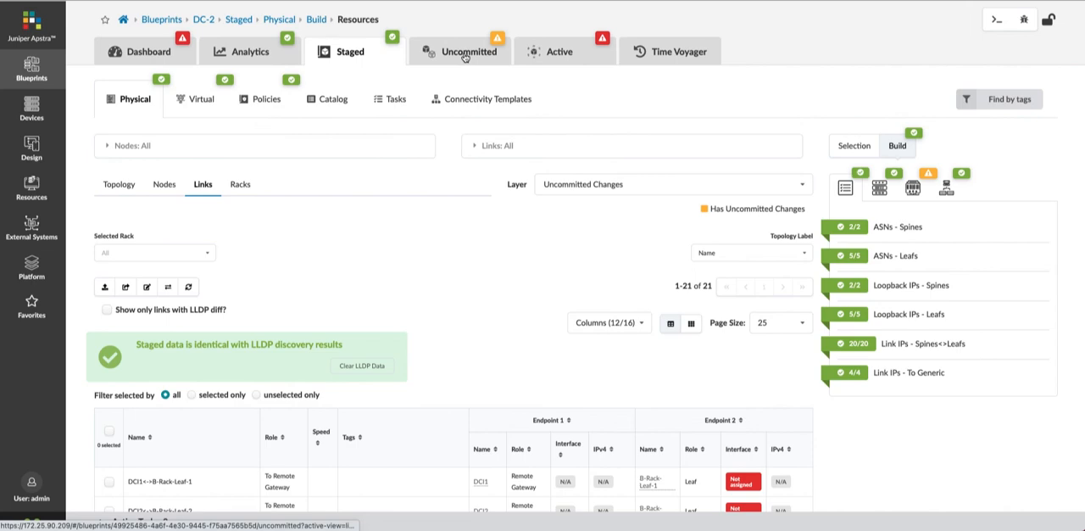
# Commit the two changed links to Active with revision description 'Corrected cabling'.
pyautogui.click(468, 51)
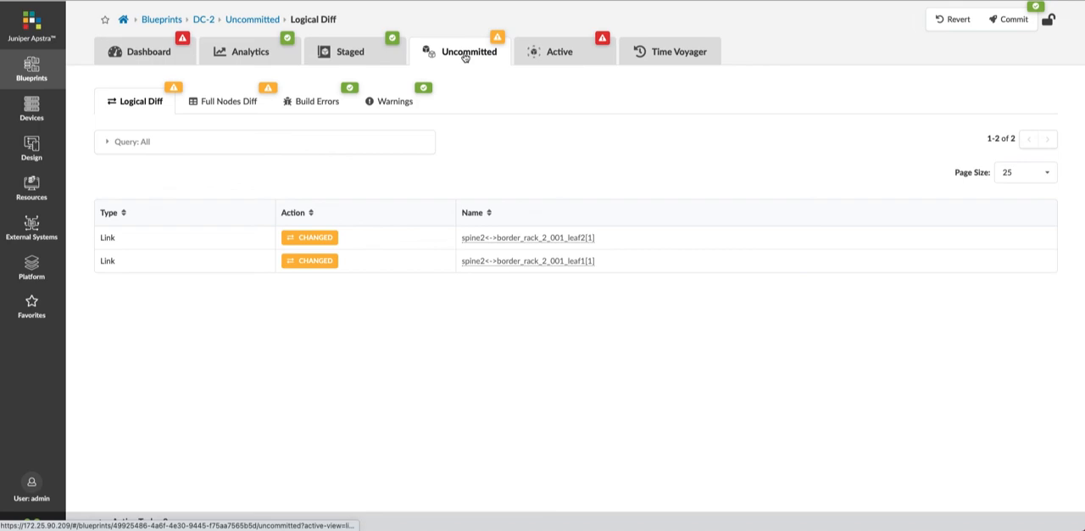
pyautogui.click(1008, 19)
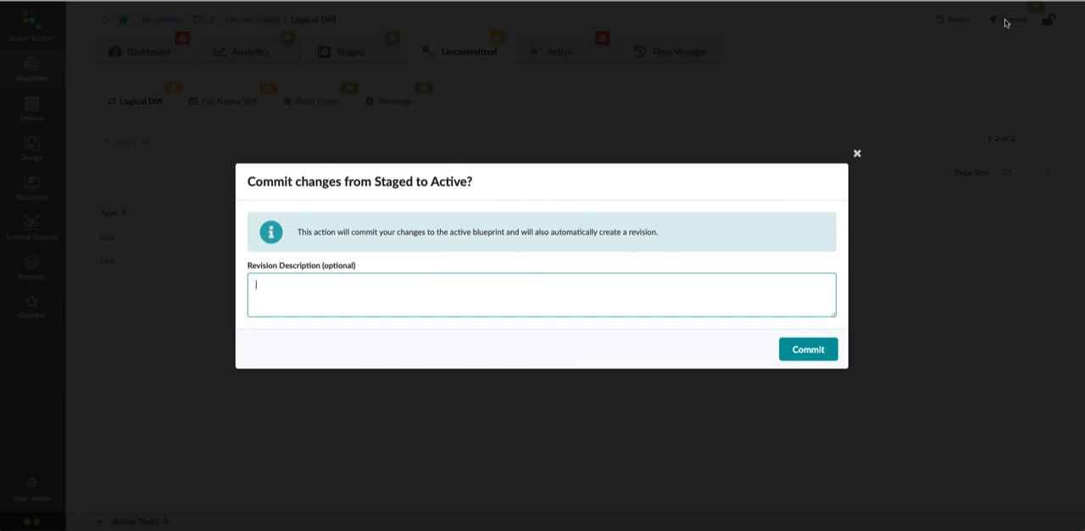
pyautogui.write('Correc')
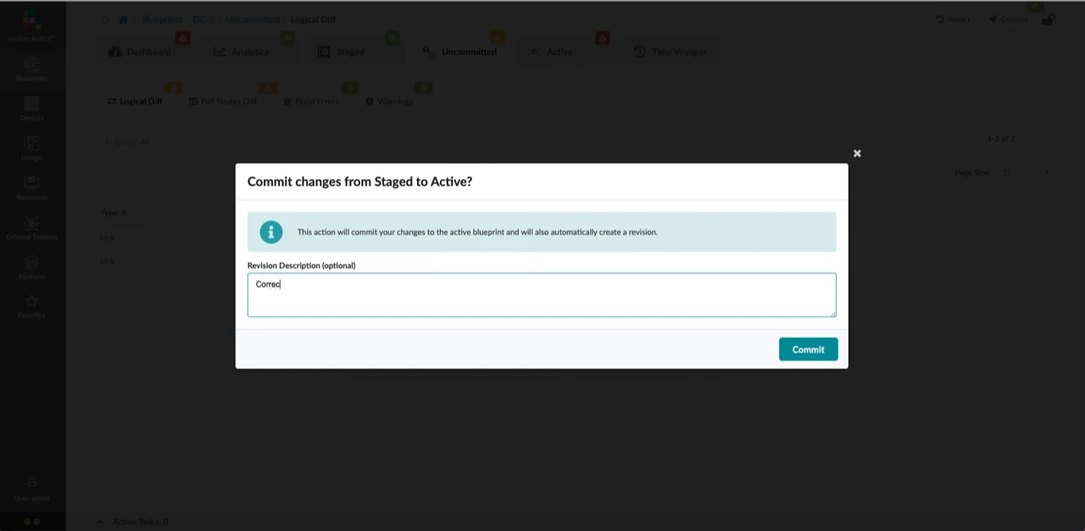
pyautogui.write('ted cablin')
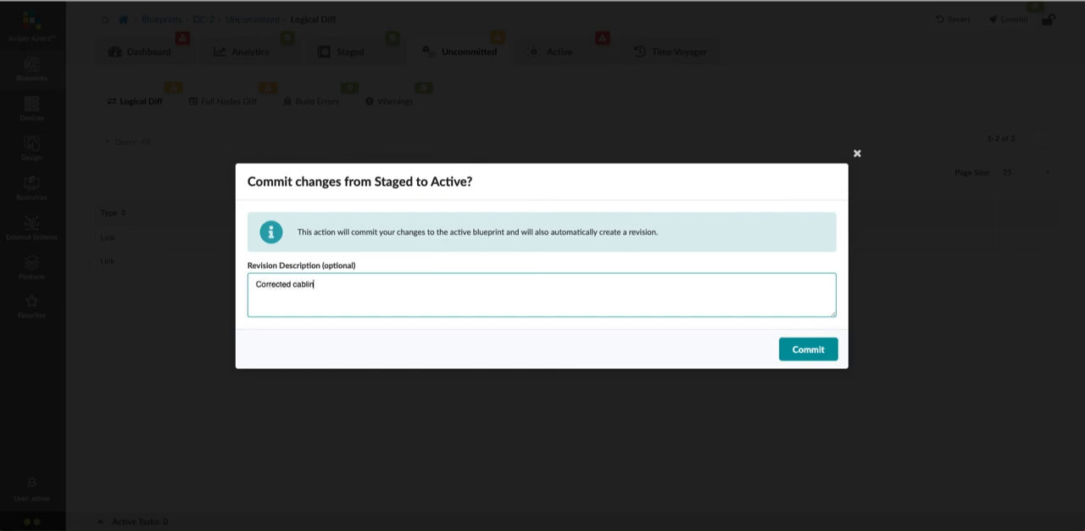
pyautogui.write('g.')
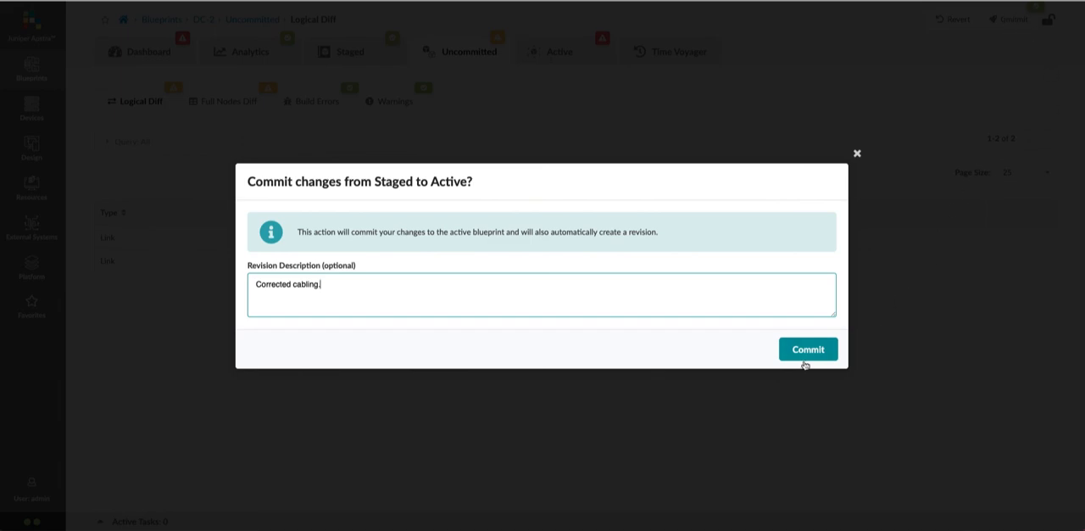
pyautogui.click(807, 348)
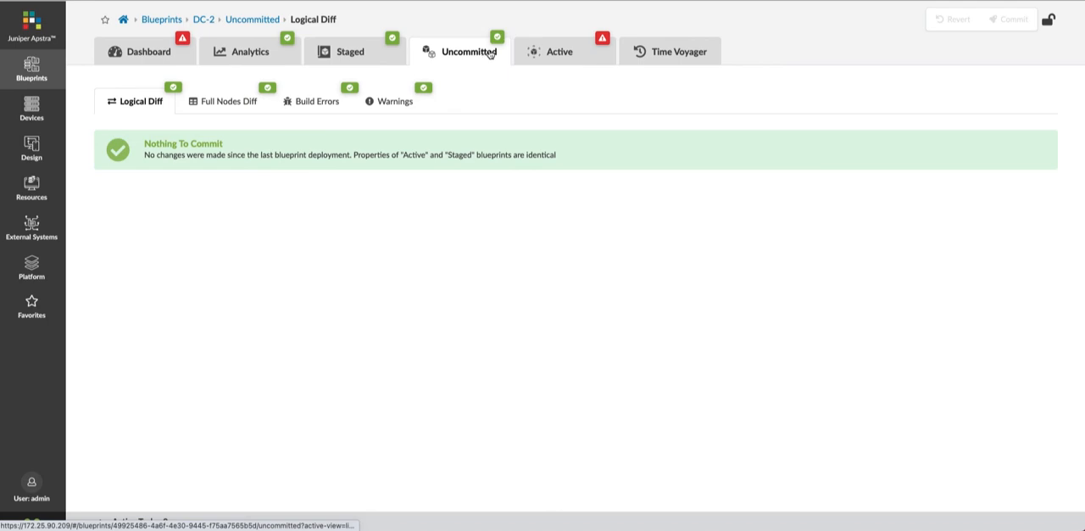
# Show the active physical topology with zero anomalies and all nodes green.
pyautogui.click(559, 51)
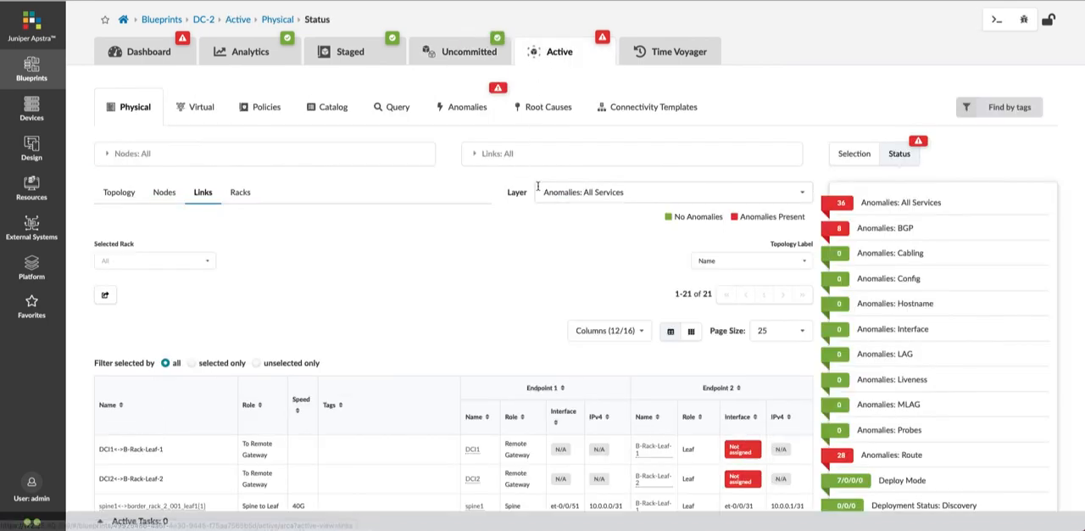
pyautogui.moveTo(542, 237)
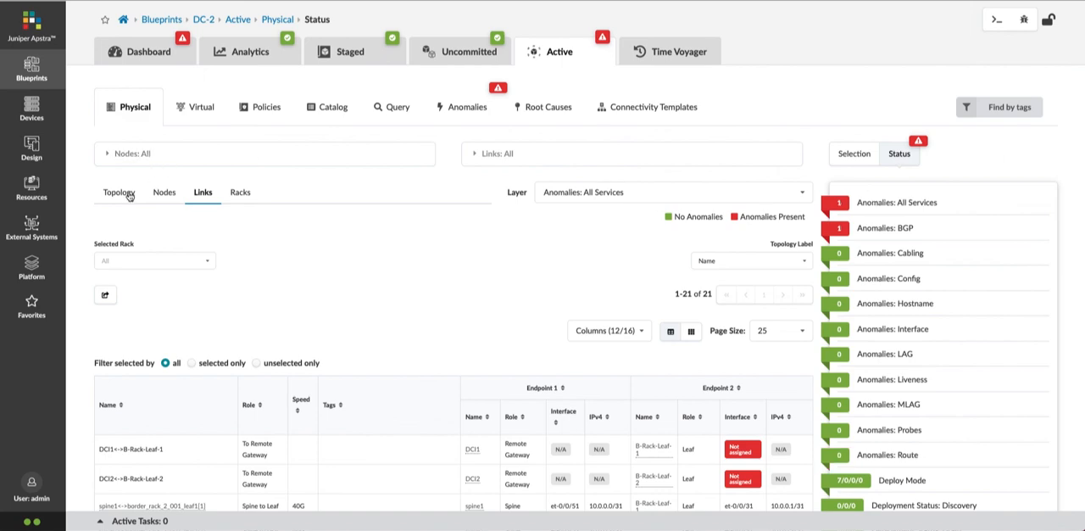
pyautogui.click(118, 192)
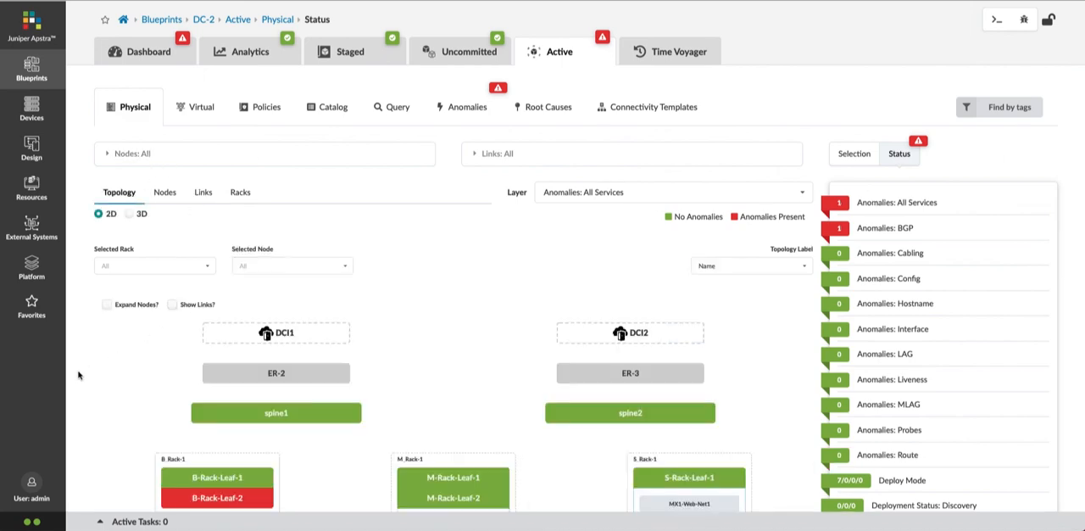
pyautogui.scroll(-3)
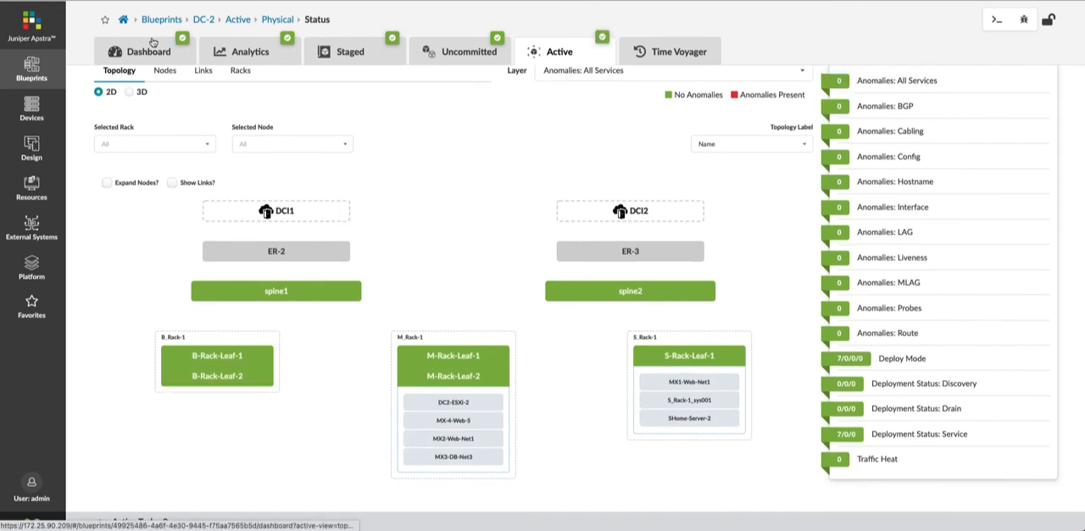
# Show the DC-2 dashboard reporting zero anomalies in every category and no node anomalies.
pyautogui.click(150, 51)
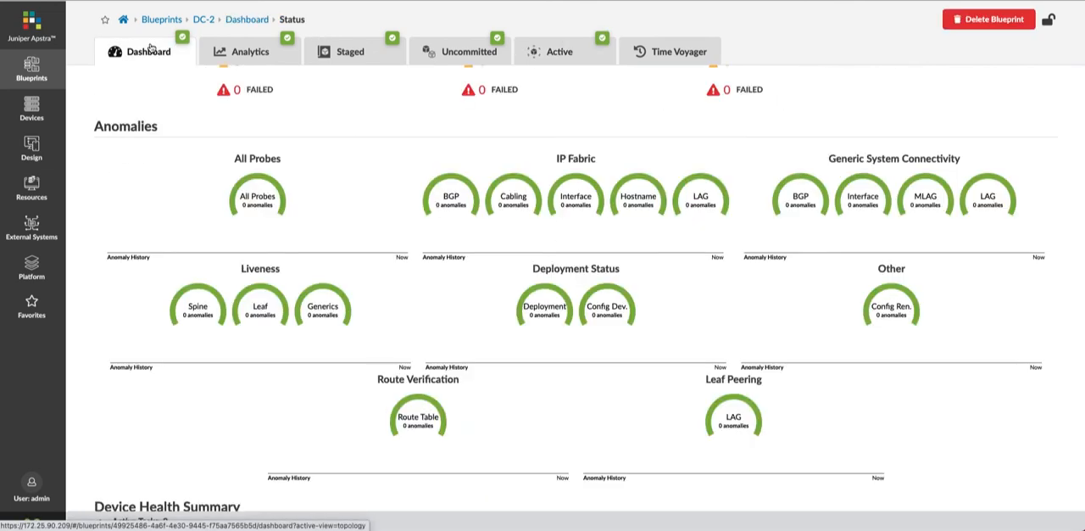
pyautogui.scroll(-3)
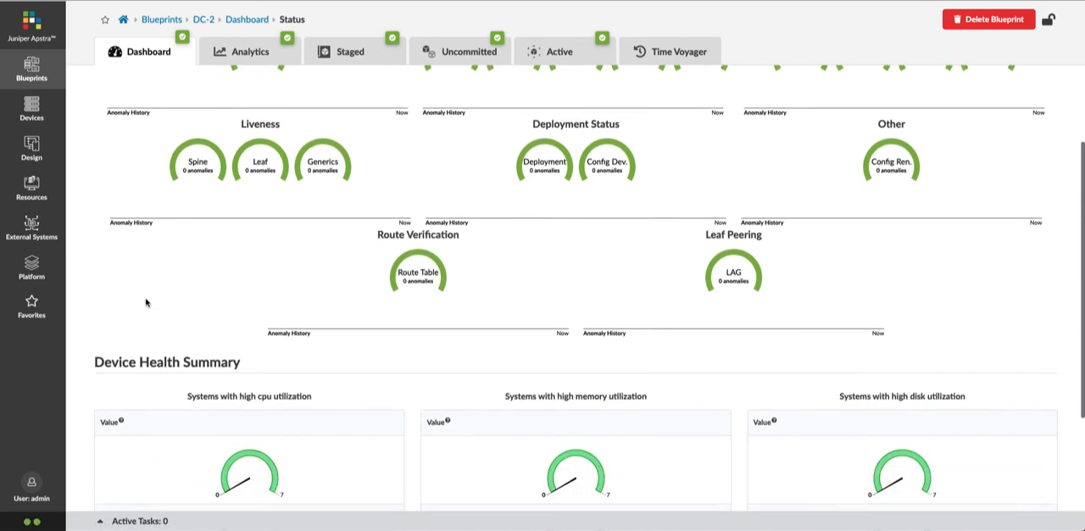
pyautogui.scroll(-3)
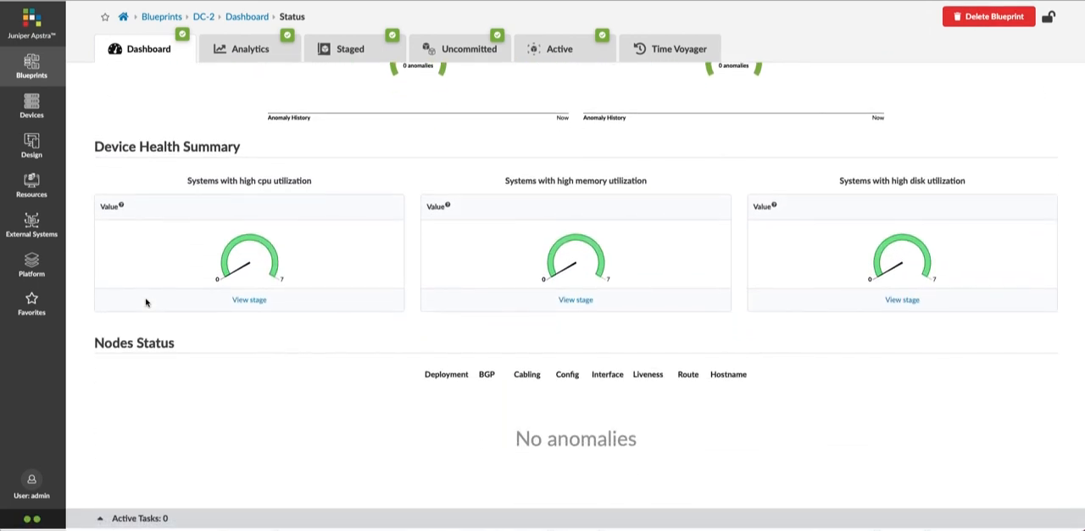